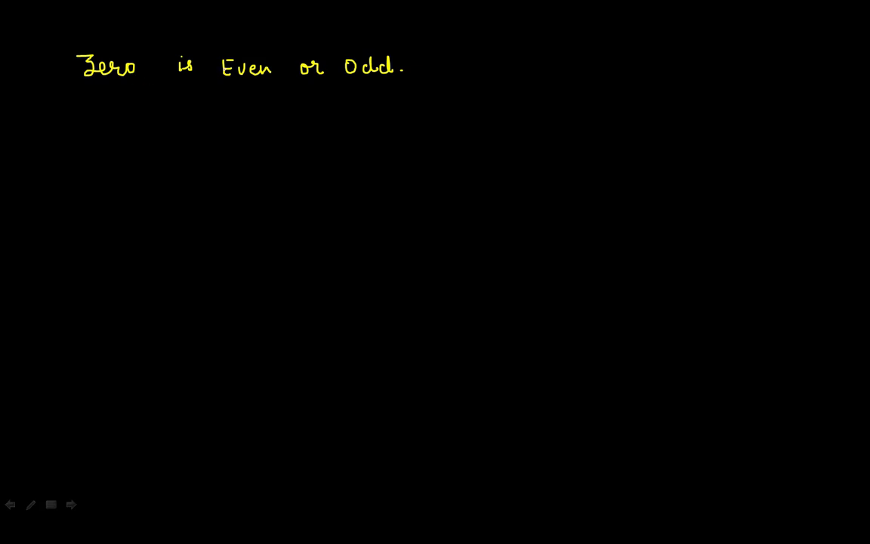
# - Underline Even and Odd, then handwrite 'divisible by 2.' and '0/2 = 0' below the title
pyautogui.moveTo(229, 87); pyautogui.dragTo(258, 87)
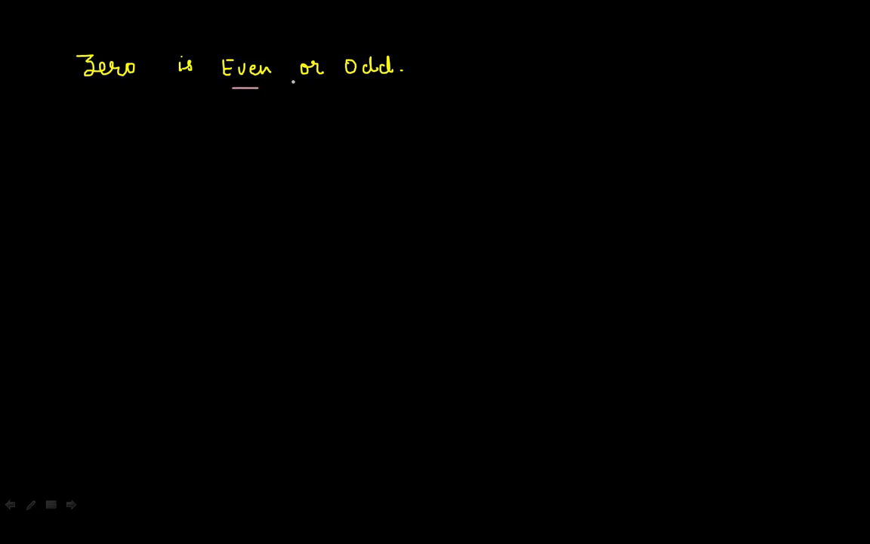
pyautogui.moveTo(355, 83); pyautogui.dragTo(385, 83)
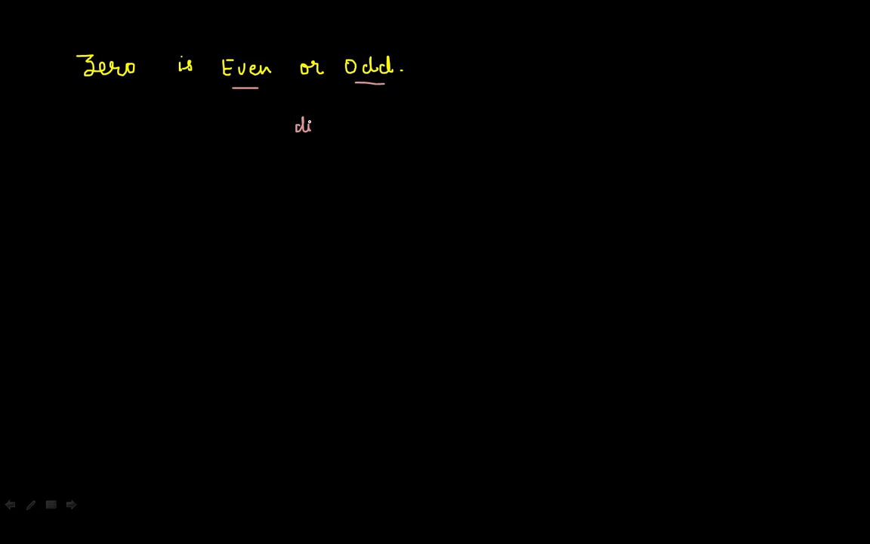
pyautogui.write('visi')
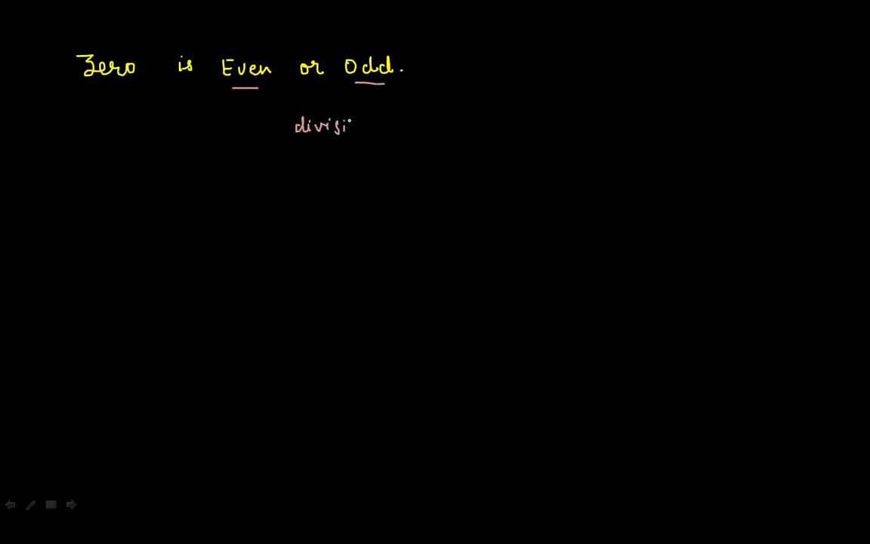
pyautogui.write('ble !')
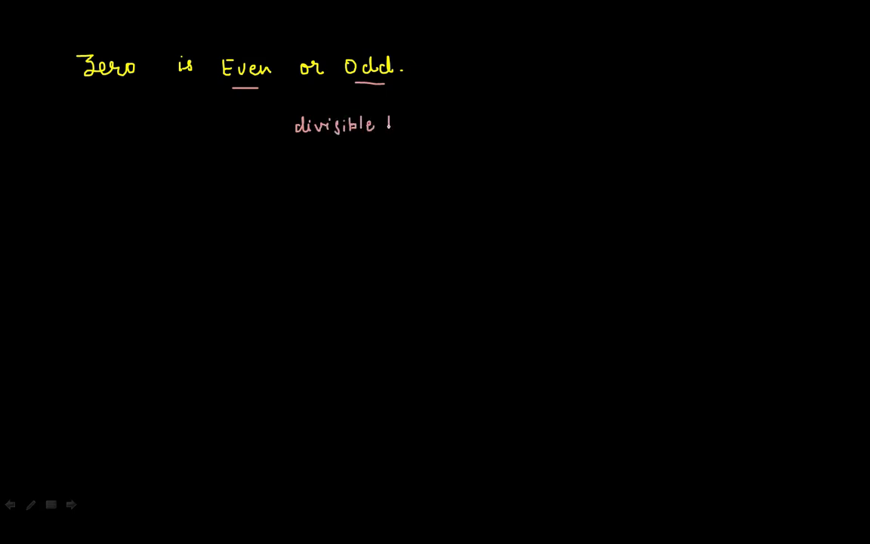
pyautogui.write('by 2.')
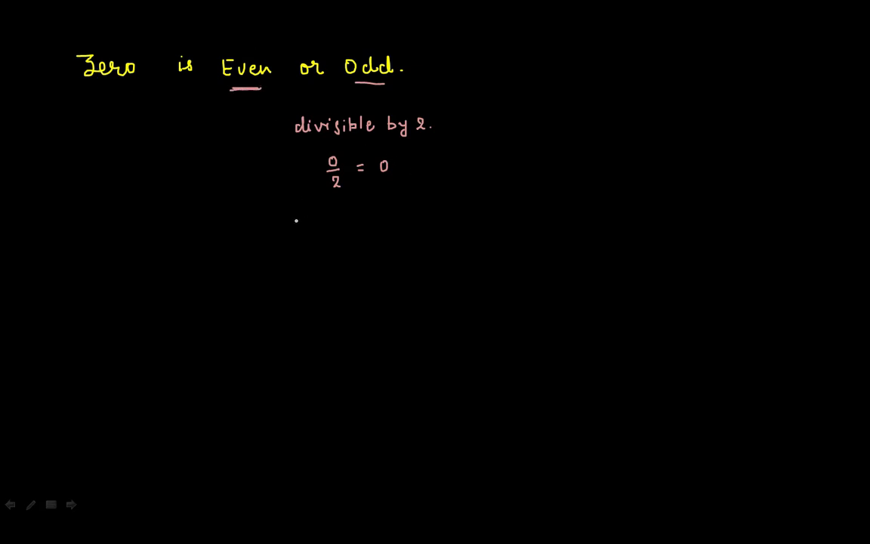
# - Draw a number line marked -2 to 2, tick 0 and write 'even.' beneath it
pyautogui.moveTo(291, 222); pyautogui.dragTo(476, 210)
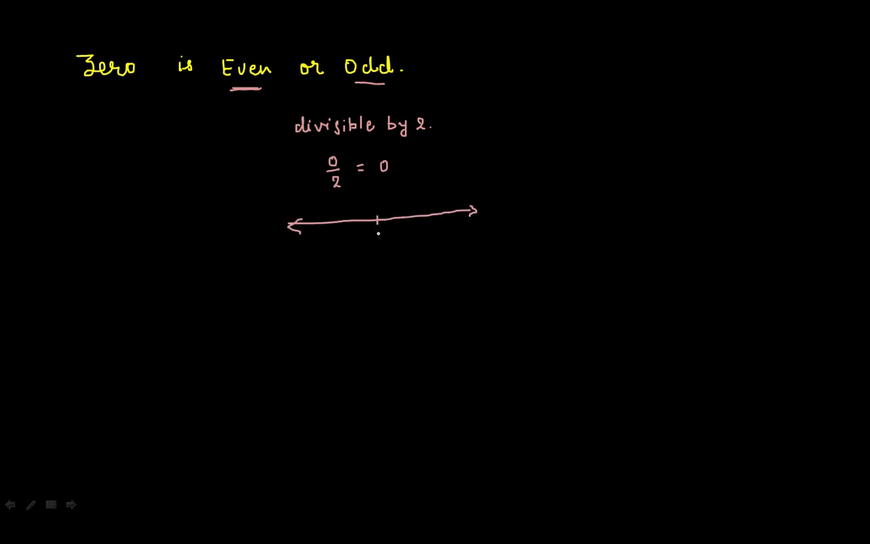
pyautogui.moveTo(377, 227); pyautogui.dragTo(408, 226)
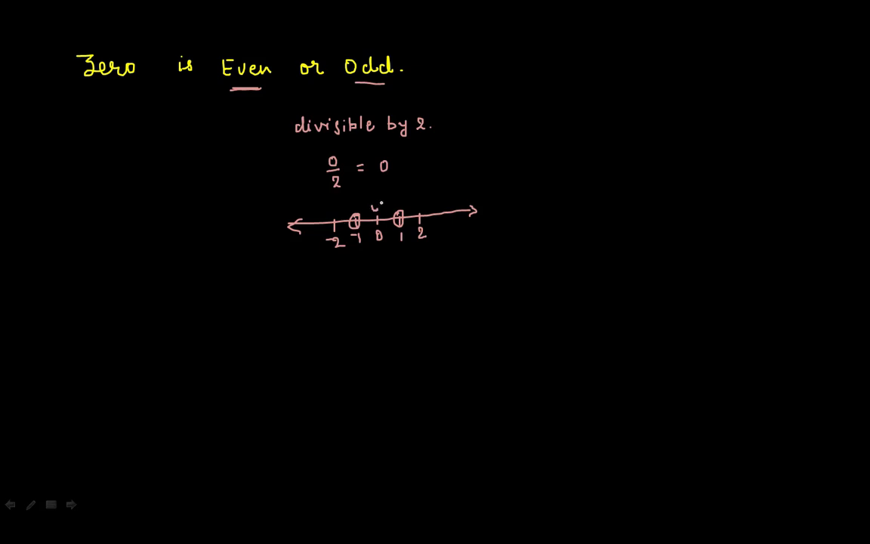
pyautogui.moveTo(375, 211); pyautogui.dragTo(384, 202)
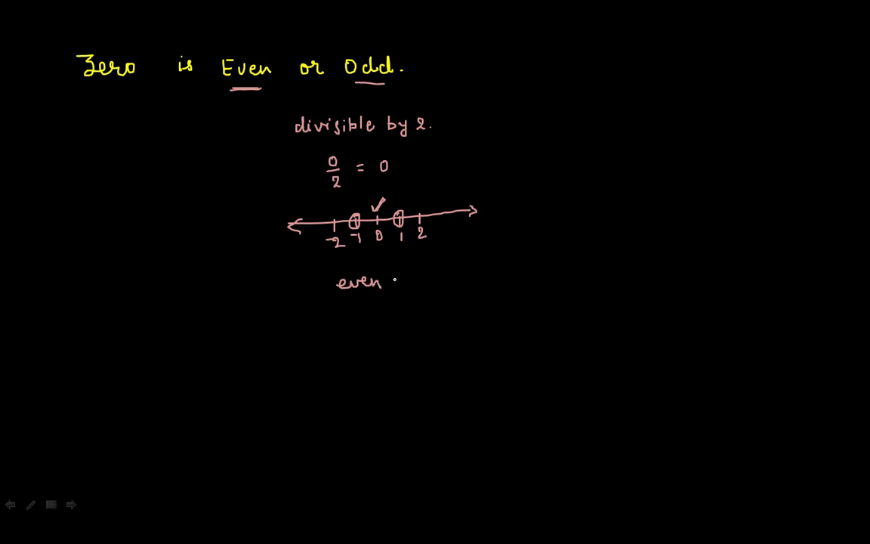
# - Write 'even + 1 = odd' and '0 + 1 = 1', then underline and tick 0/2 = 0
pyautogui.write('+1 =')
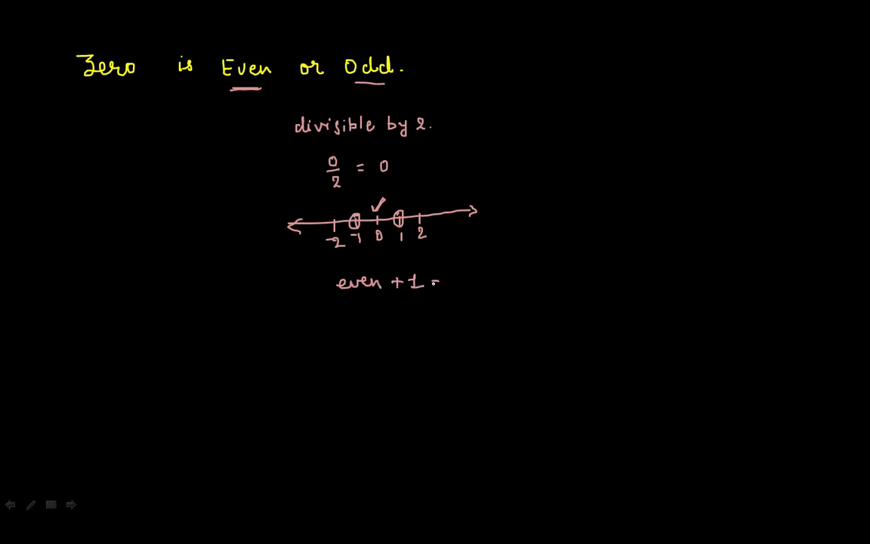
pyautogui.write('odd')
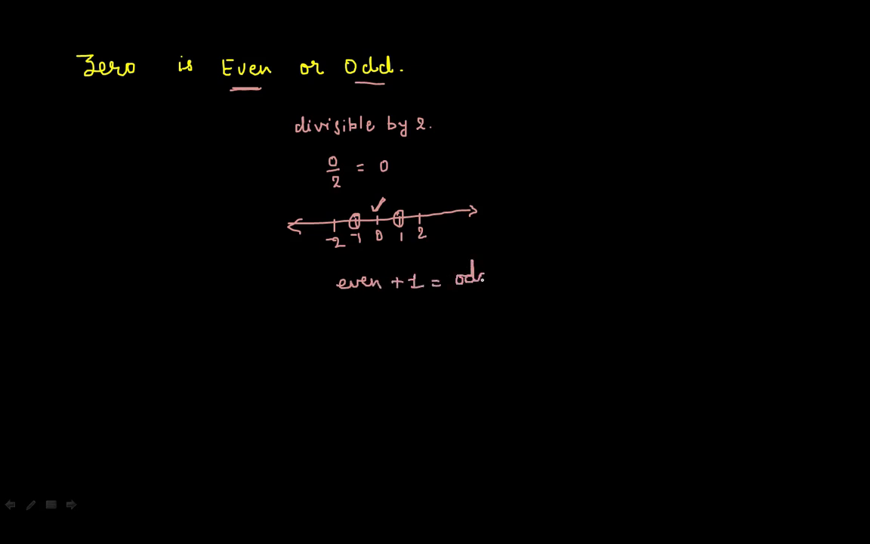
pyautogui.click(476, 278)
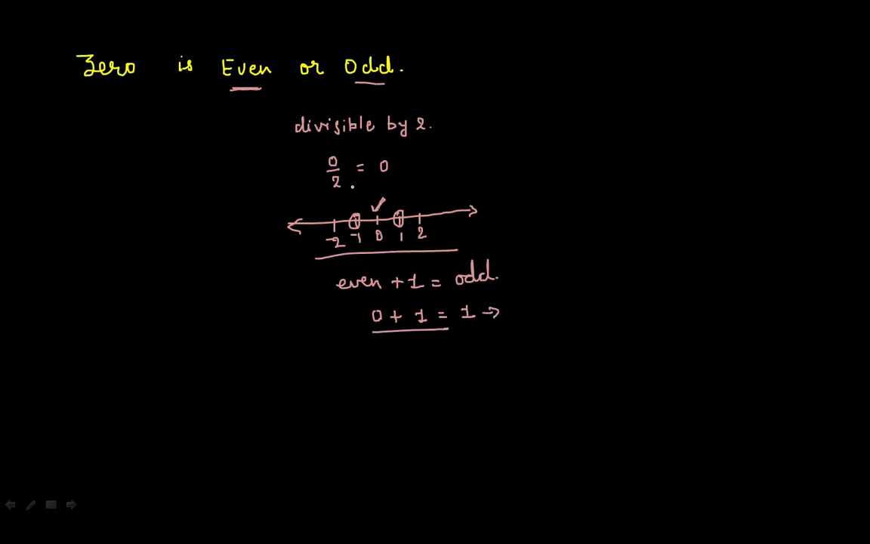
pyautogui.moveTo(362, 178); pyautogui.dragTo(453, 151)
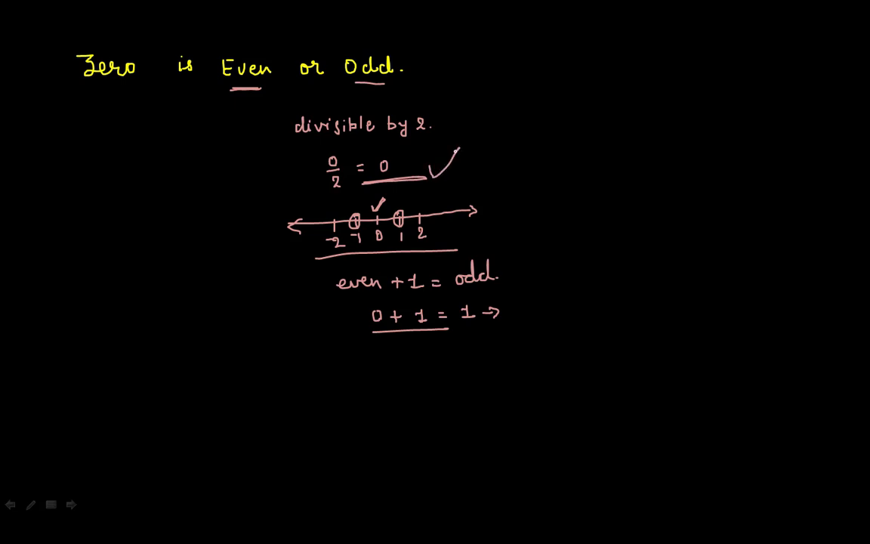